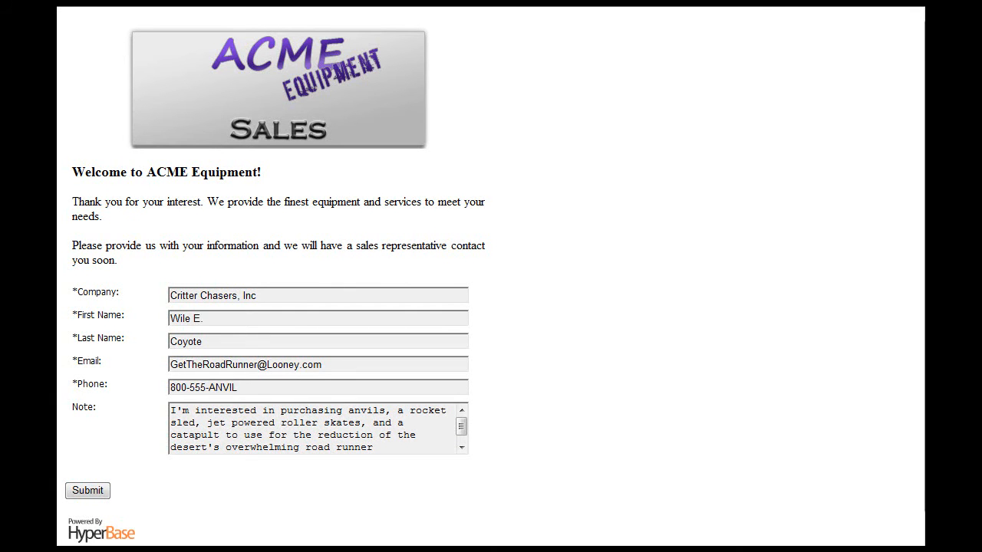
- Submit the ACME web form with Critter Chasers, Inc's contact details and the anvils note
{"action": "scroll", "scroll_direction": "down", "scroll_amount": 3}
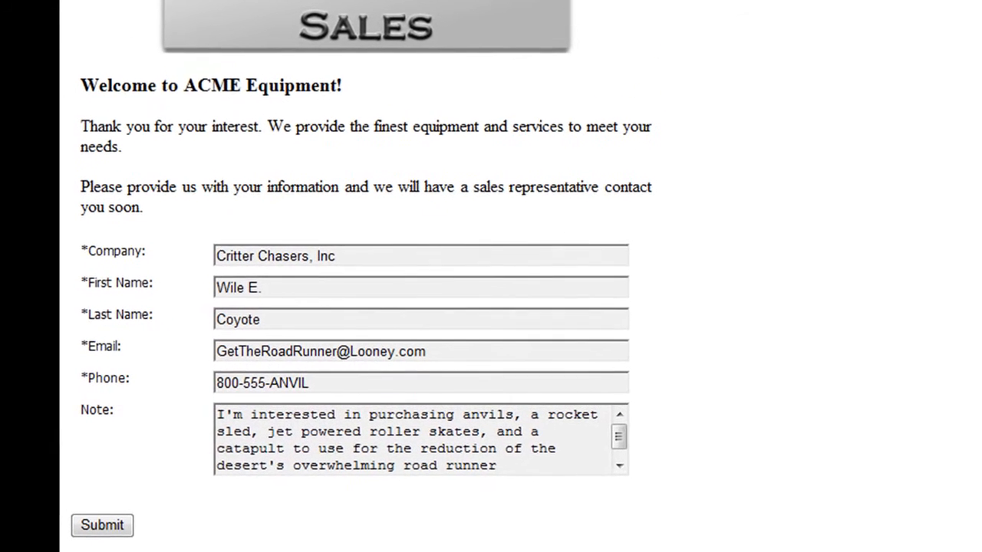
{"action": "left_click", "coordinate": [101, 525]}
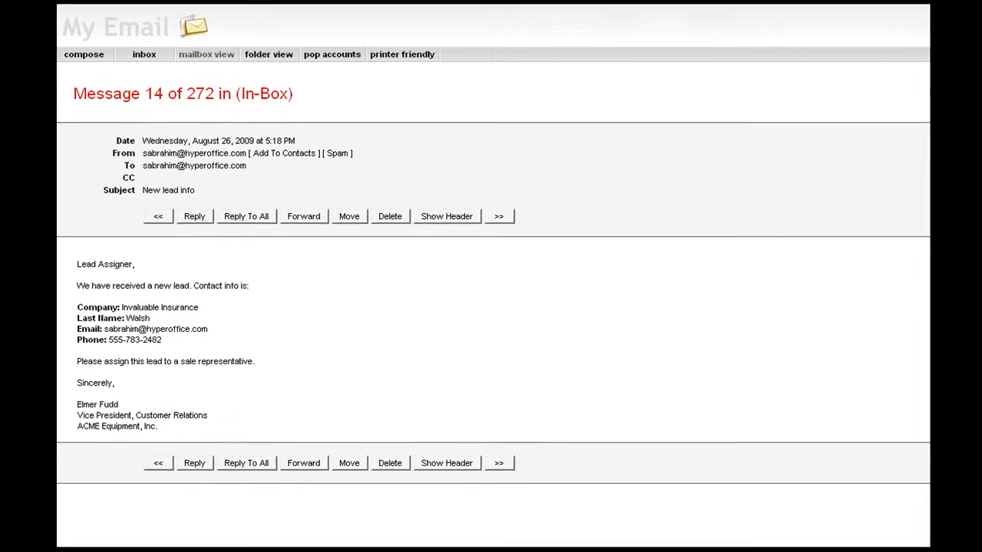
{"action": "scroll", "scroll_direction": "down", "scroll_amount": 3}
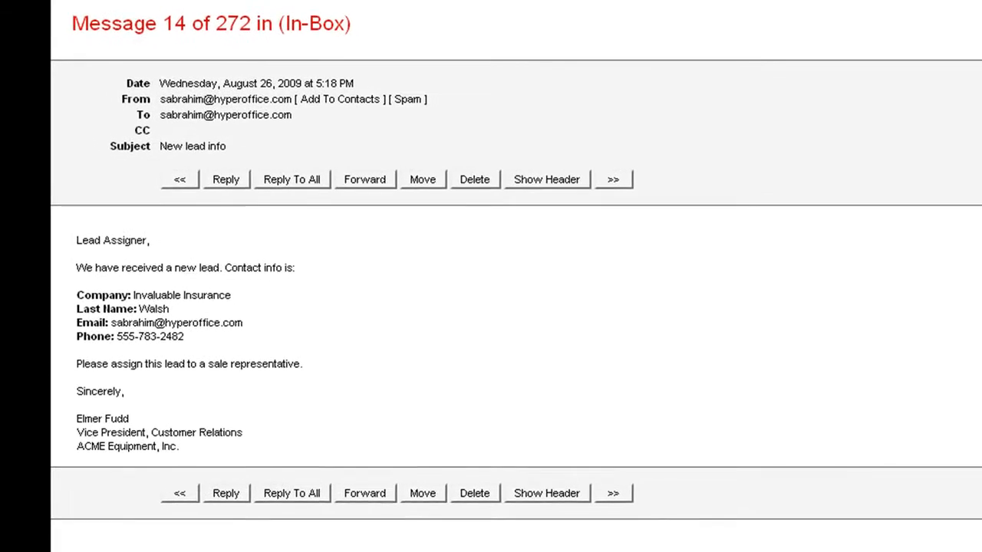
{"action": "scroll", "scroll_direction": "down", "scroll_amount": 3}
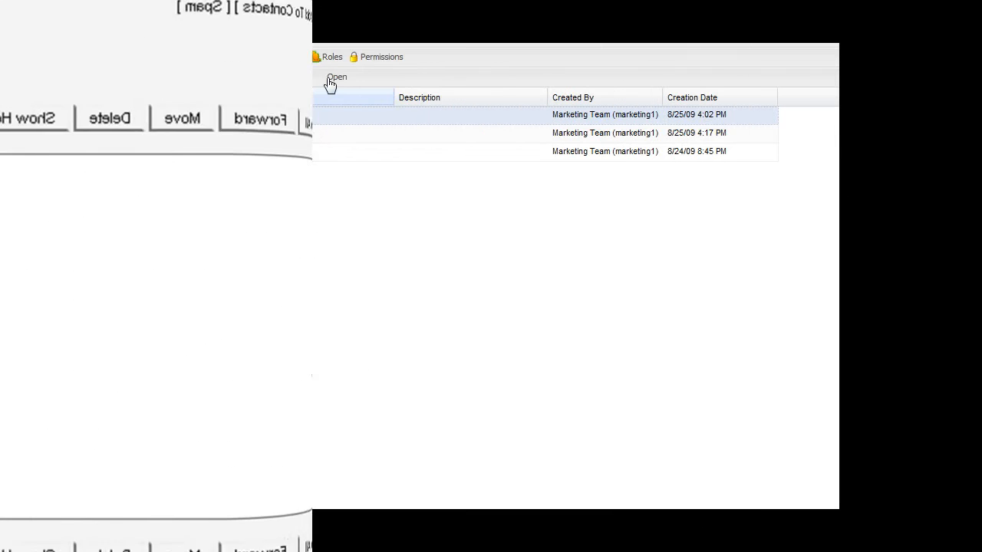
- Assign the Critter Chasers lead to Ryan with the comment 'Great lead. Make sure to follow up.'
{"action": "left_click", "coordinate": [336, 76]}
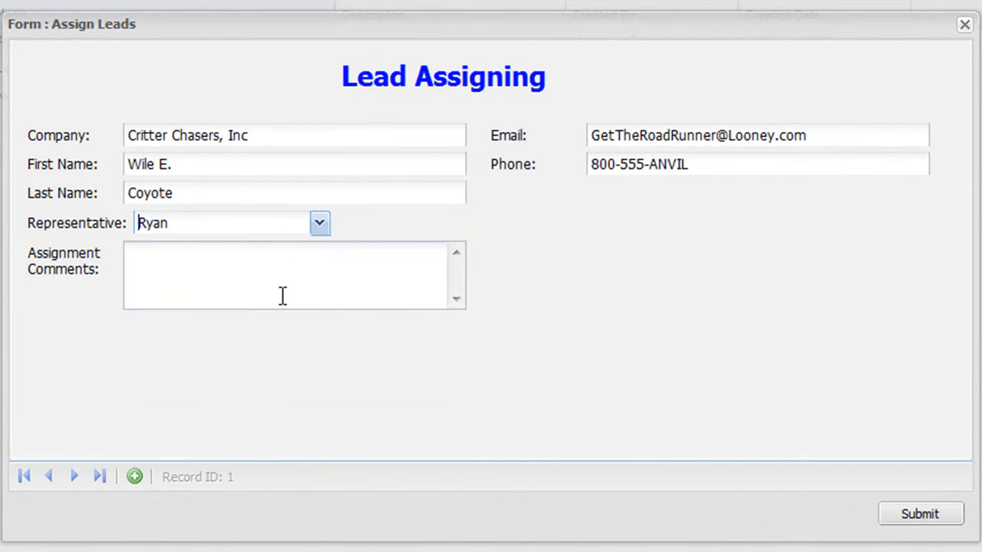
{"action": "type", "text": "Great lead. Make sure to follow up."}
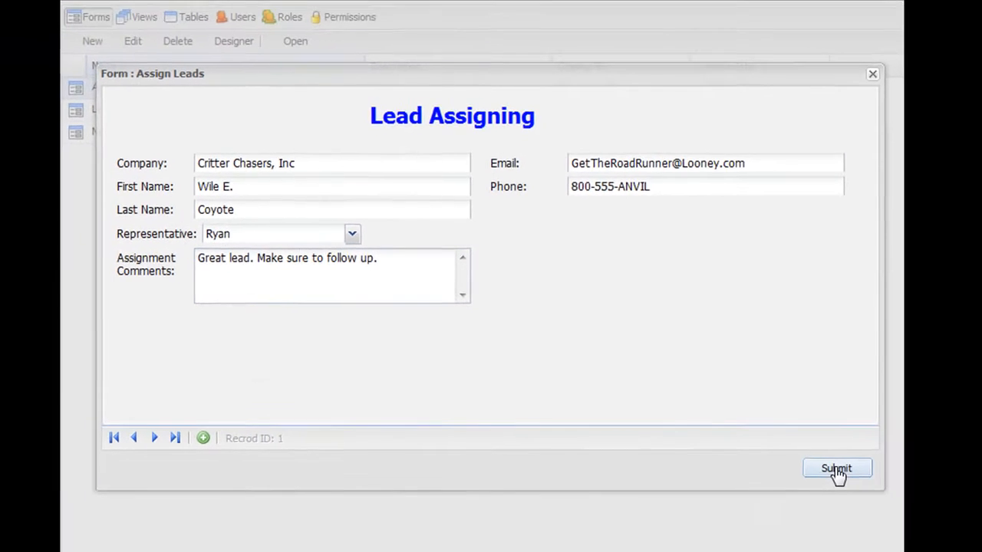
{"action": "left_click", "coordinate": [836, 468]}
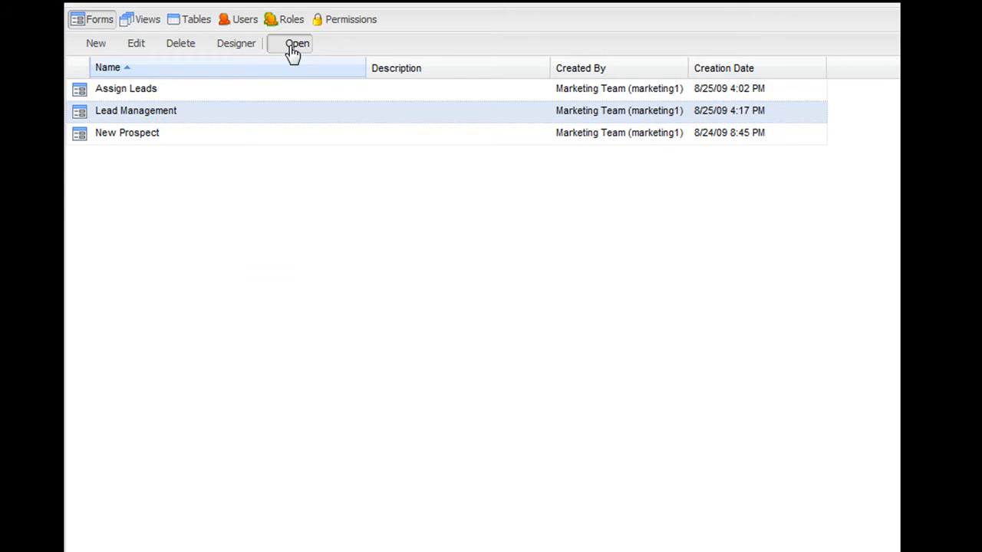
- In Lead Management, give Critter Chasers a last contact date of 09/01/2009 and a current status
{"action": "left_click", "coordinate": [296, 43]}
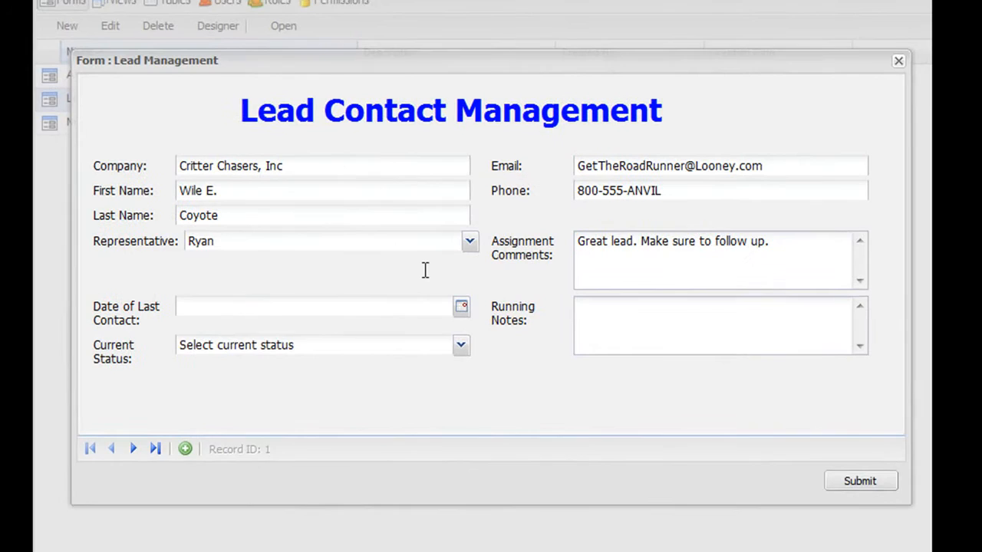
{"action": "left_click", "coordinate": [461, 306]}
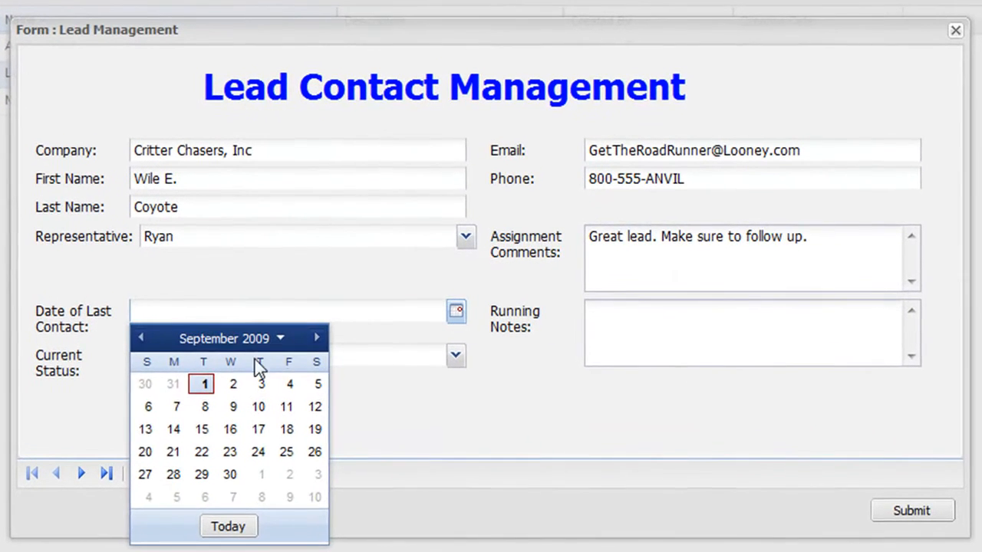
{"action": "left_click", "coordinate": [202, 383]}
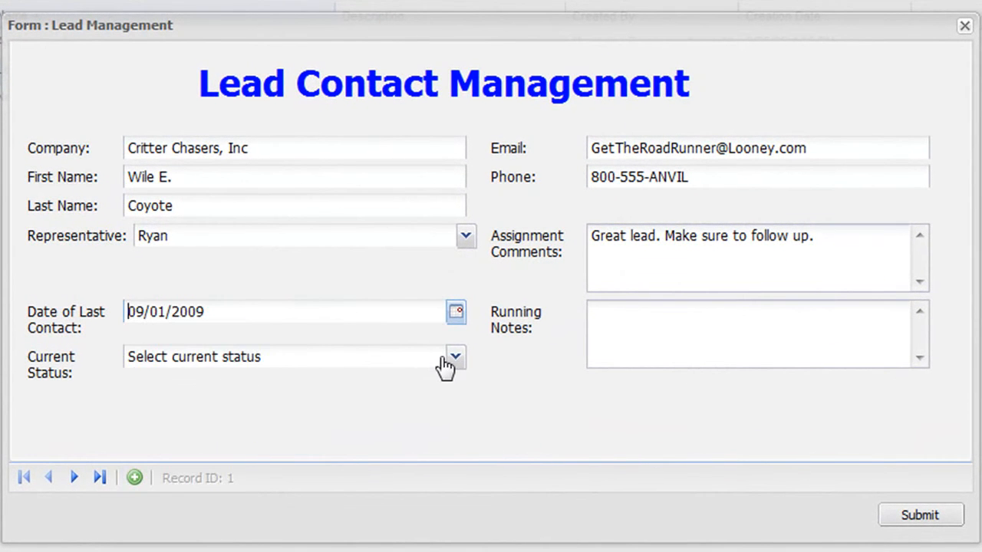
{"action": "left_click", "coordinate": [454, 356]}
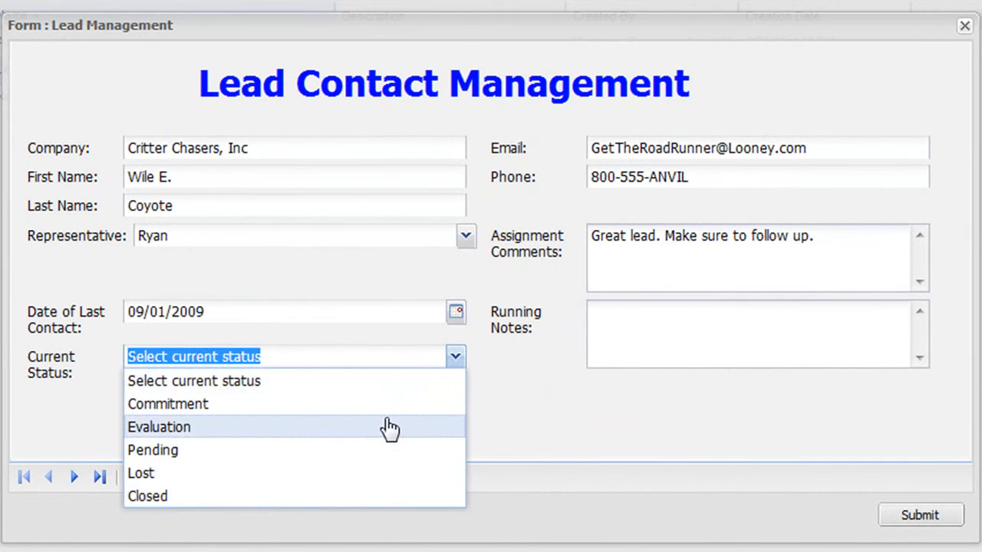
{"action": "left_click", "coordinate": [159, 426]}
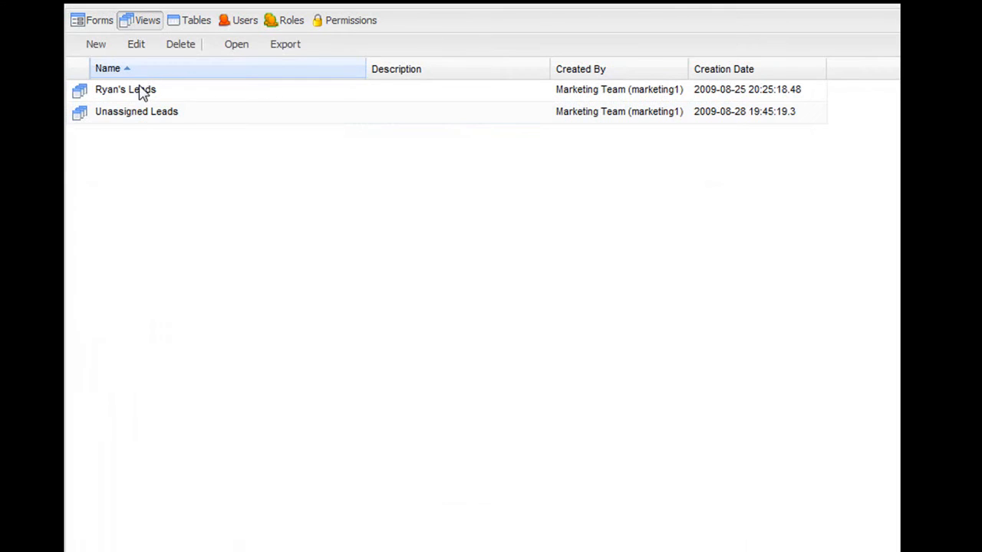
- Show the Ryan's Leads saved view listing Critter Chasers with representative r4
{"action": "left_click", "coordinate": [125, 89]}
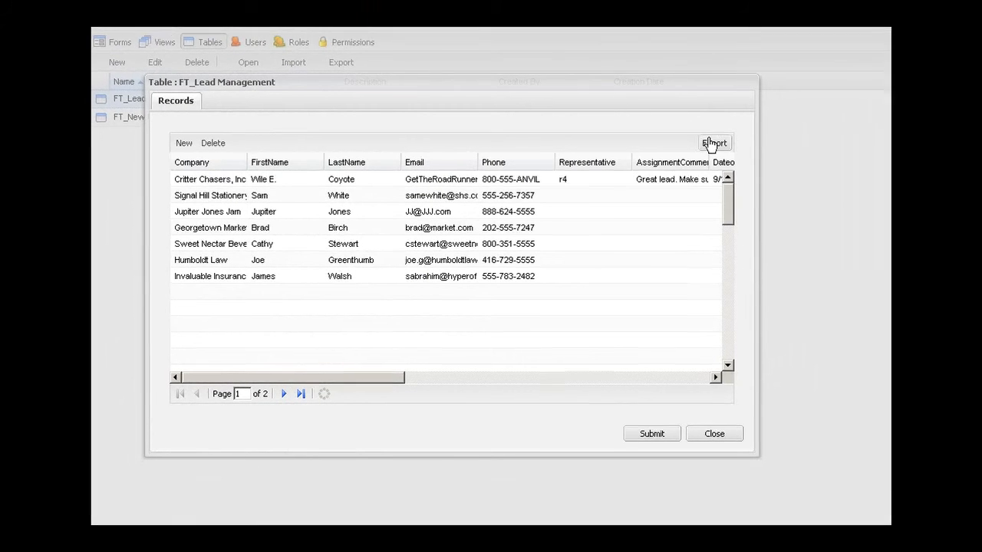
- Export the FT_Lead Management records as a Microsoft Excel (.XLS) file
{"action": "left_click", "coordinate": [713, 143]}
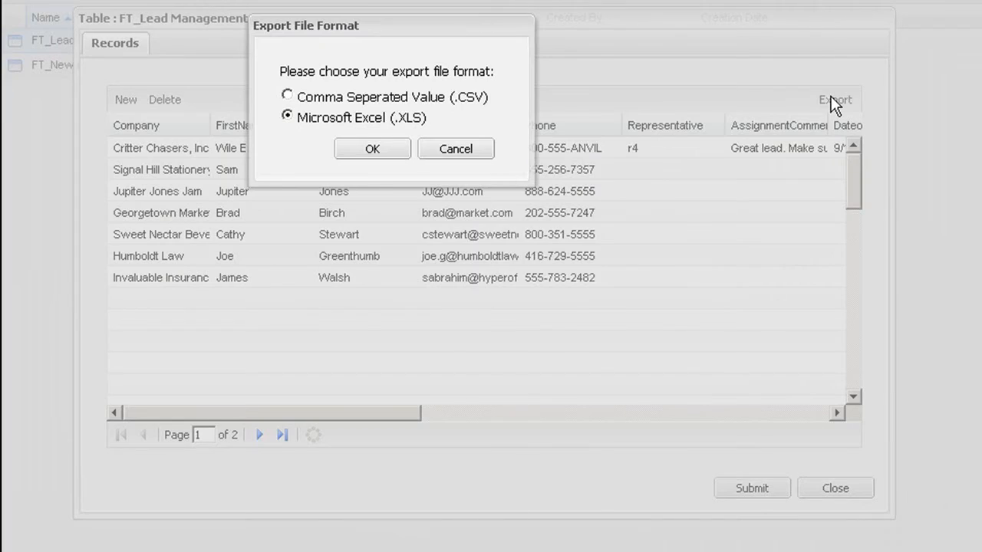
{"action": "left_click", "coordinate": [372, 148]}
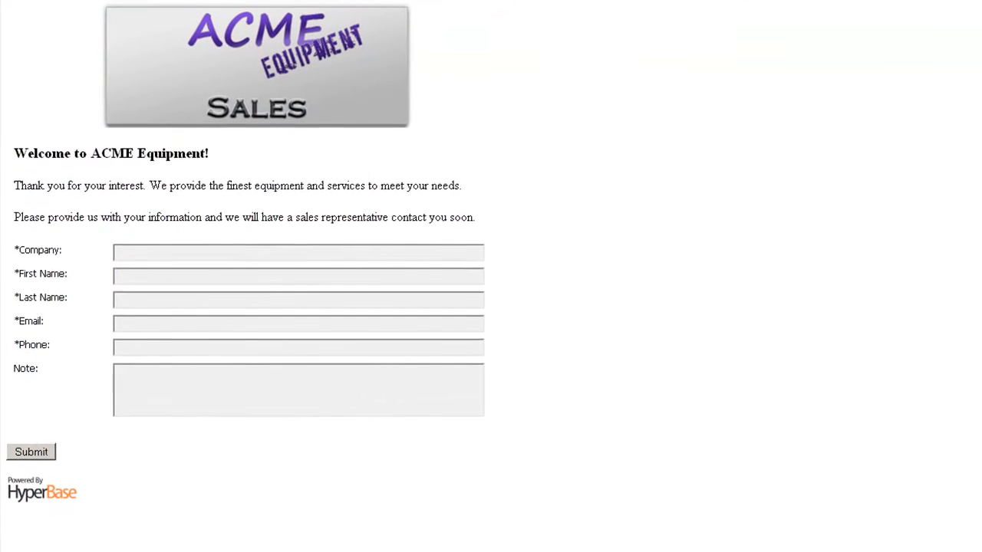
{"action": "scroll", "scroll_direction": "down", "scroll_amount": 3}
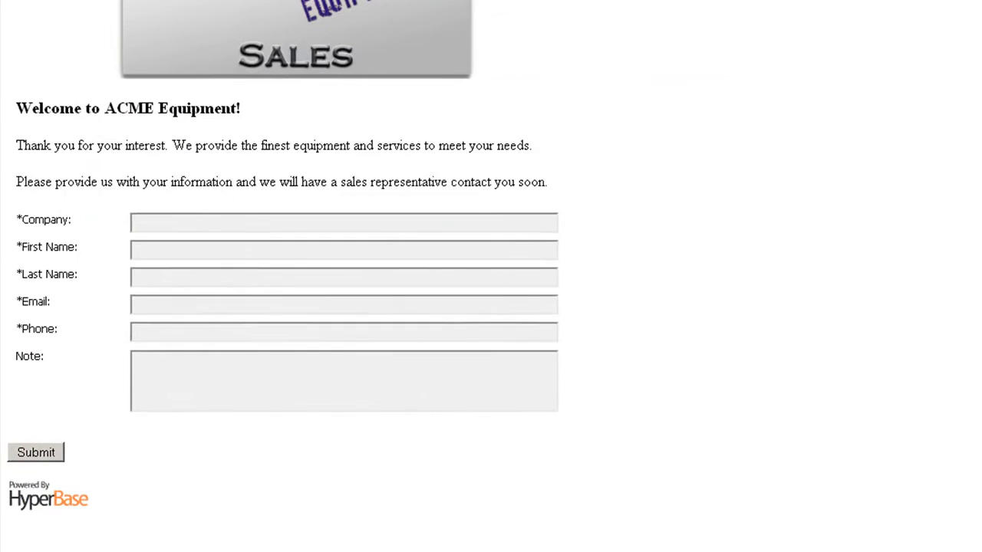
{"action": "scroll", "scroll_direction": "down", "scroll_amount": 3}
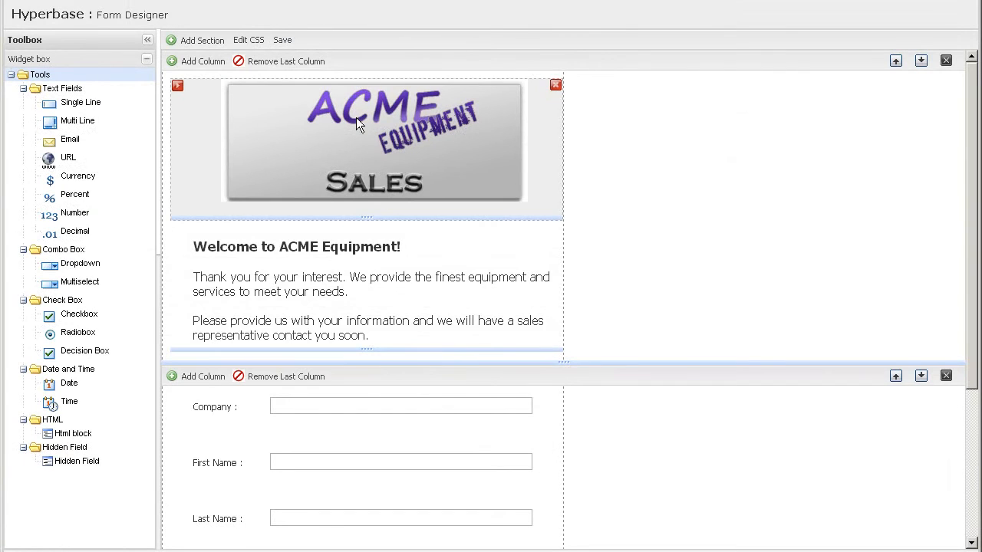
{"action": "left_click", "coordinate": [355, 418]}
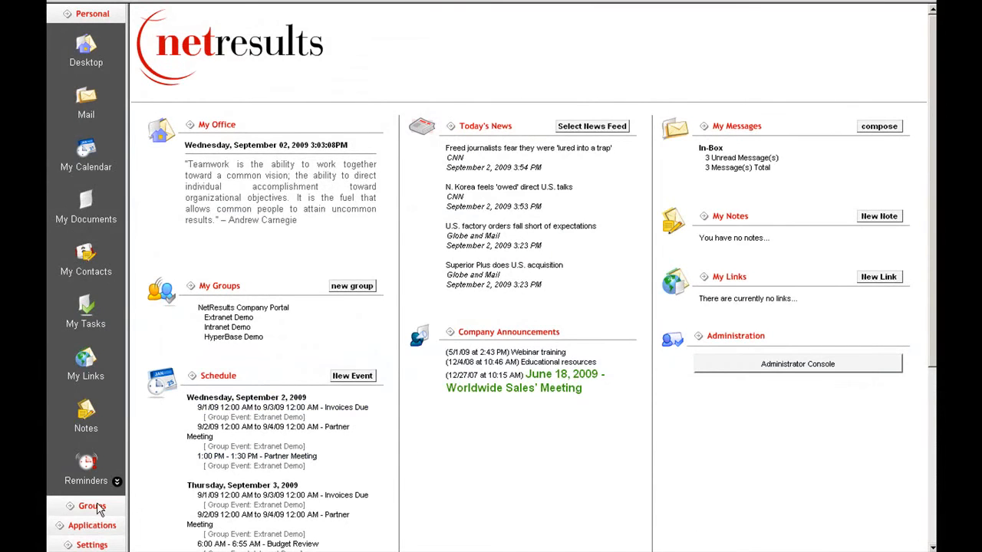
- From the portal's Applications list, reach HyperOffice's Free 30 Day Trial sign-up form
{"action": "left_click", "coordinate": [92, 525]}
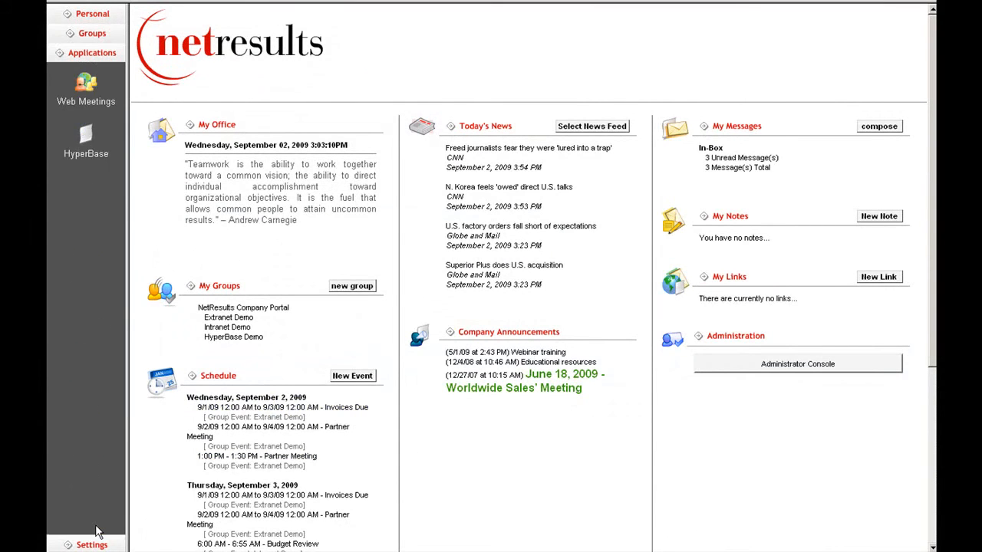
{"action": "left_click", "coordinate": [86, 138]}
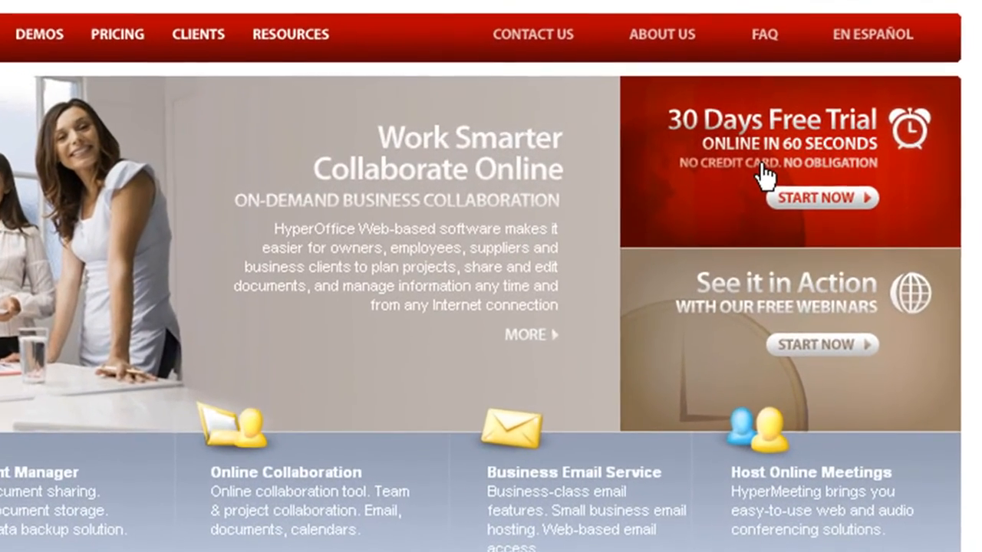
{"action": "left_click", "coordinate": [821, 198]}
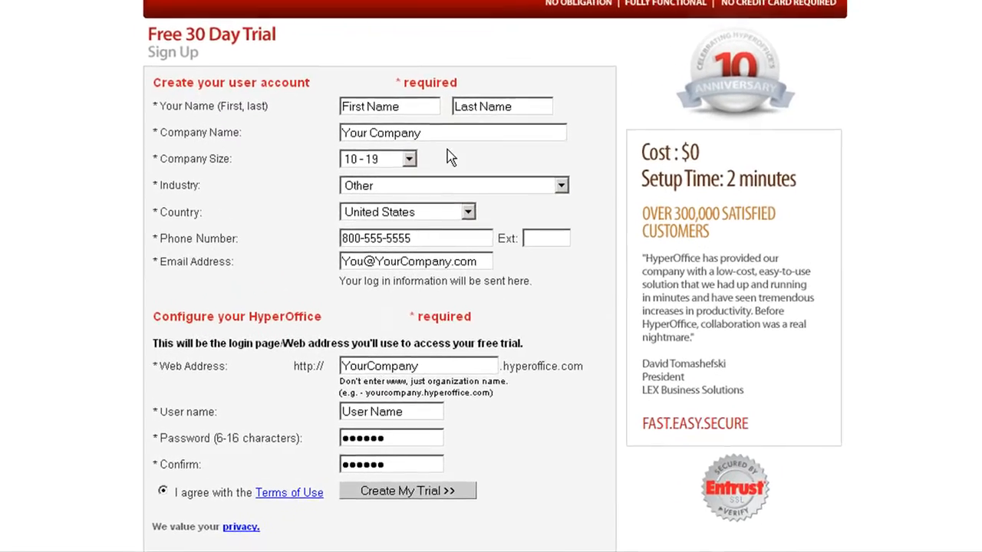
{"action": "scroll", "scroll_direction": "down", "scroll_amount": 3}
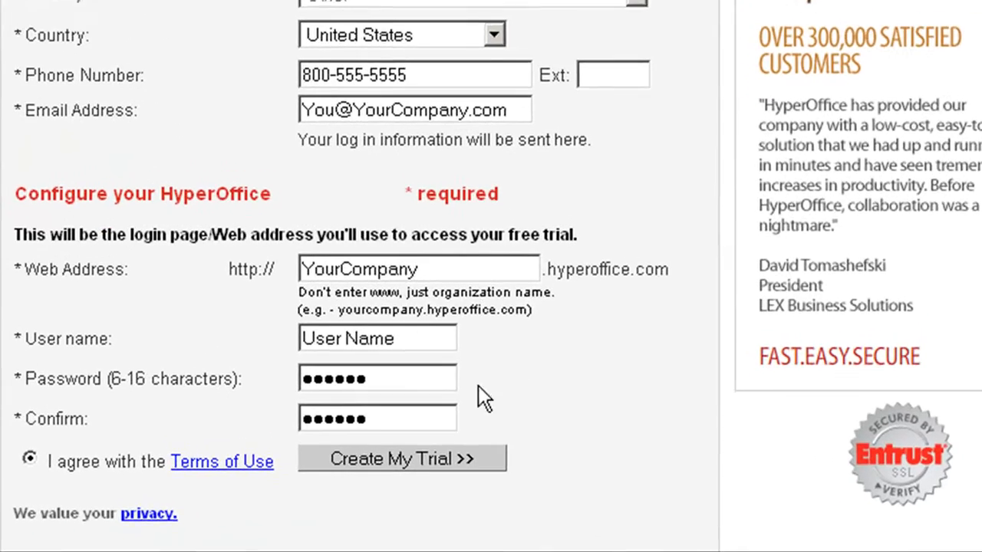